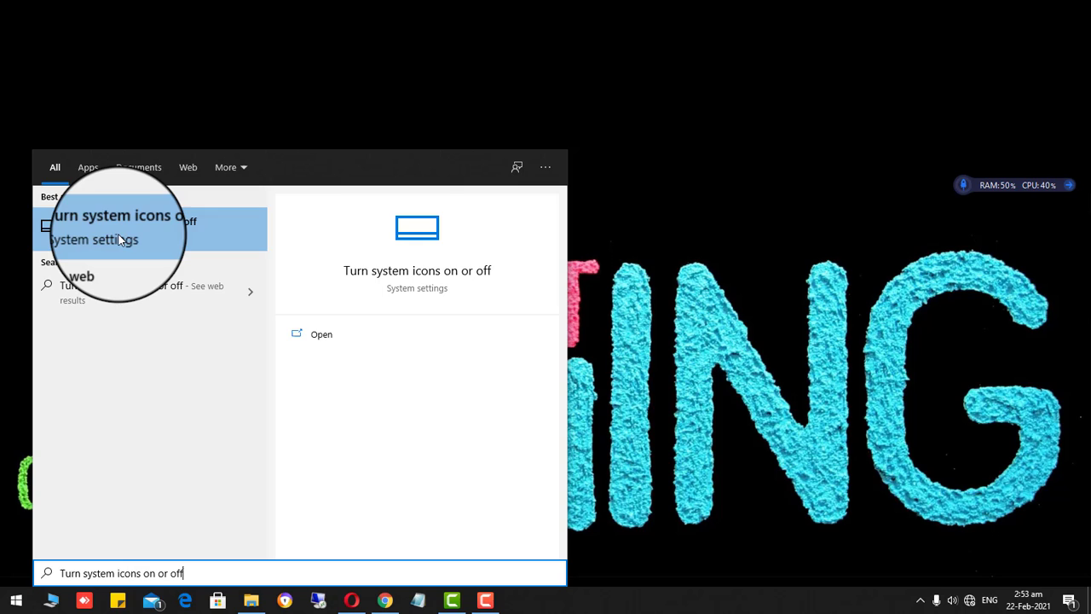
- Open the 'Turn system icons on or off' Settings page from Windows Search
left_click(119, 225)
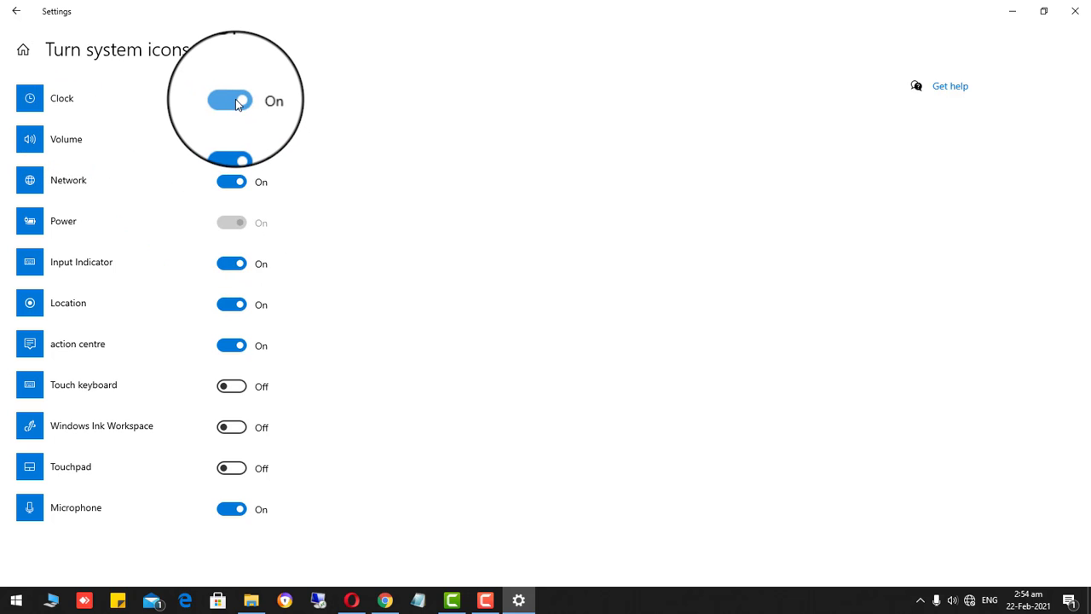
- Switch the Clock system icon off and back on to confirm the toggles respond
left_click(230, 99)
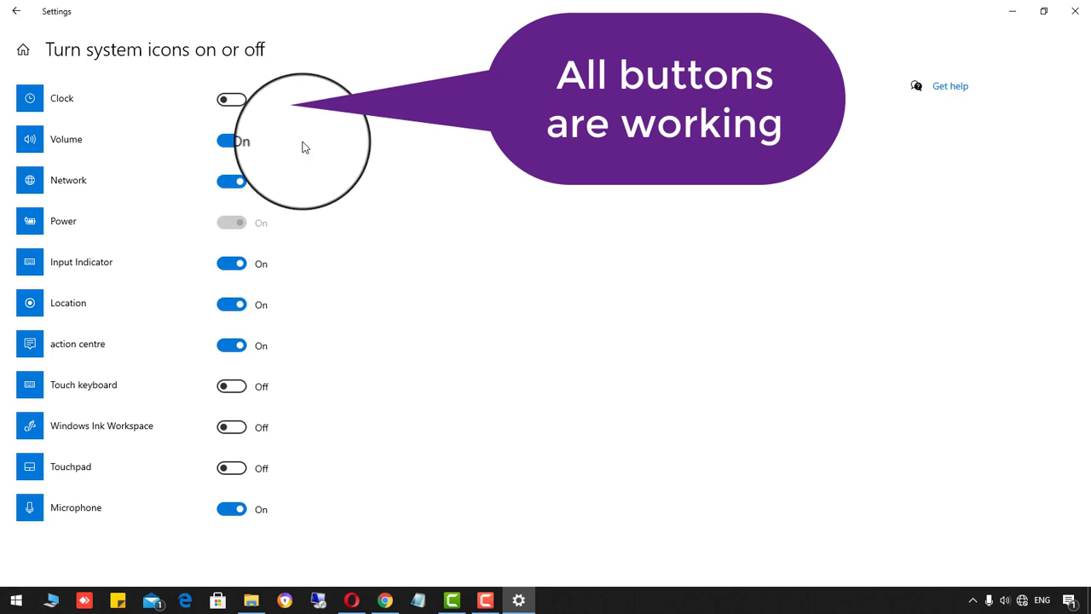
left_click(231, 99)
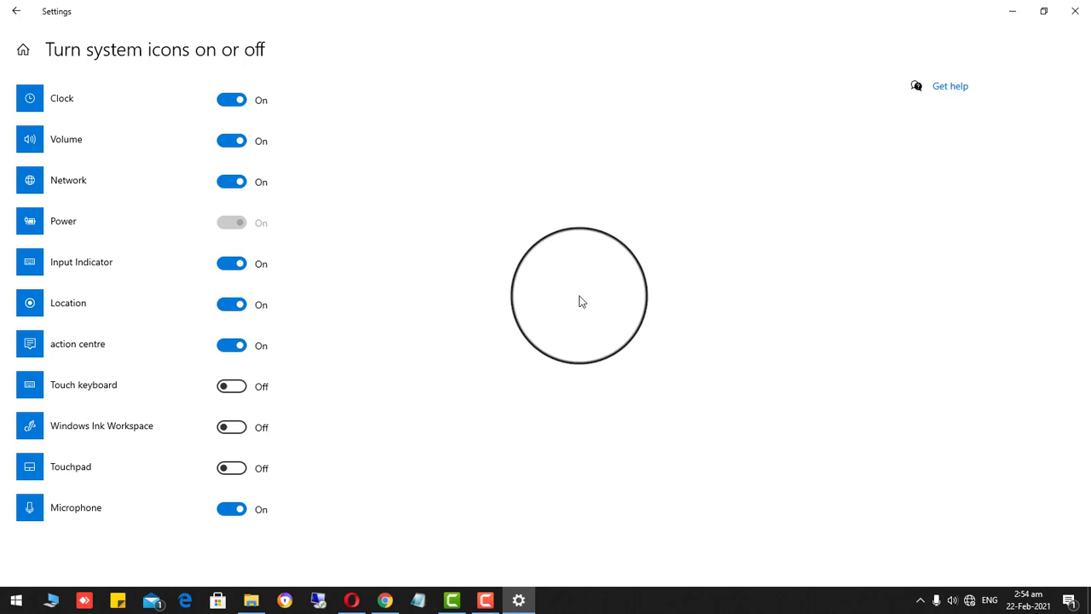
mouse_move(116, 235)
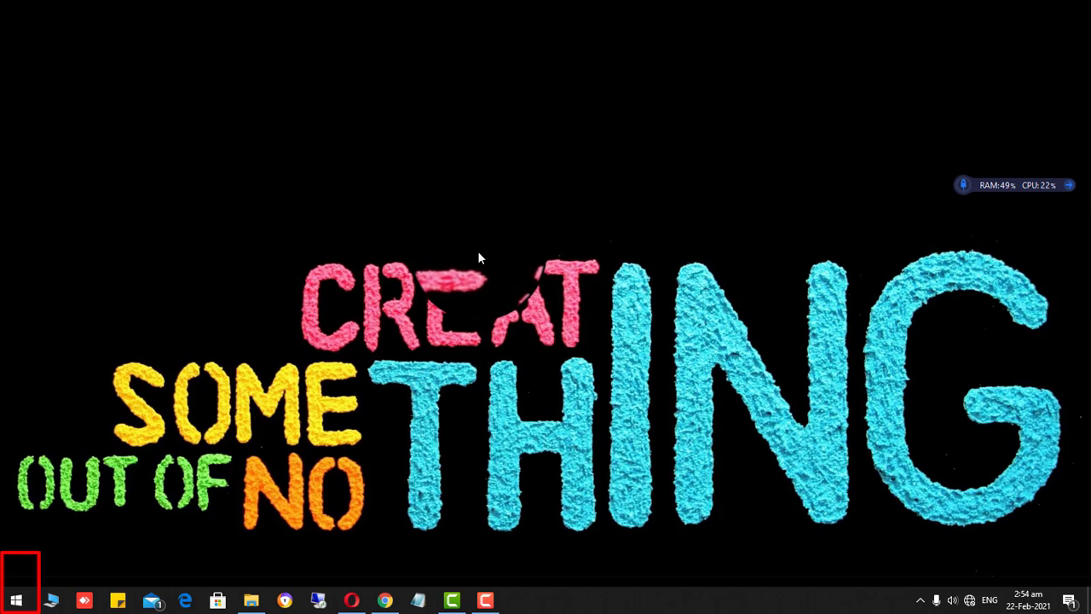
- Search the Start menu to launch Device Manager
left_click(14, 600)
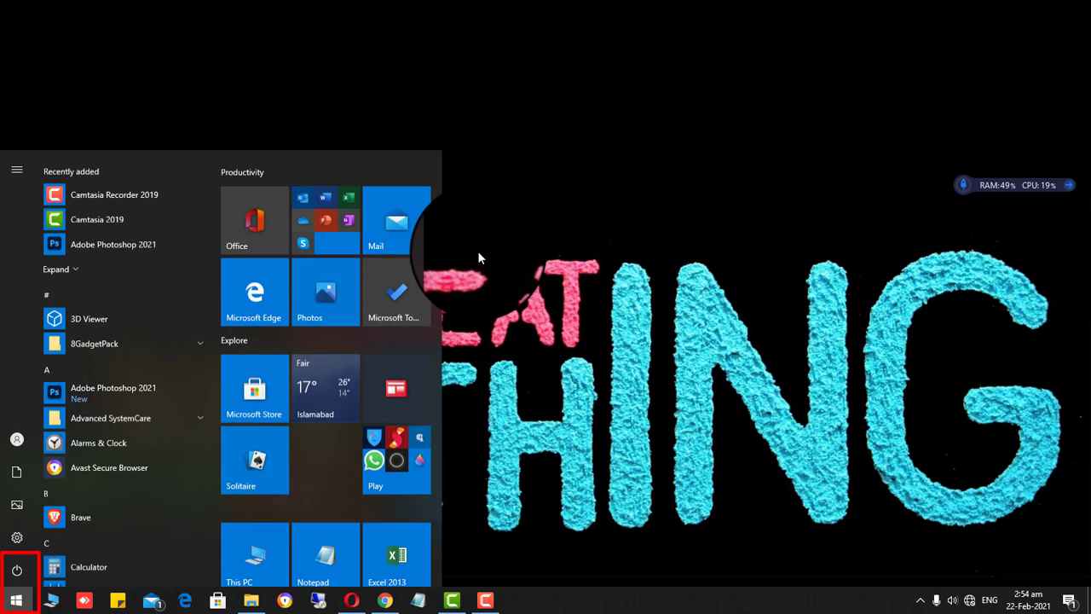
type("Turn system icons on or off")
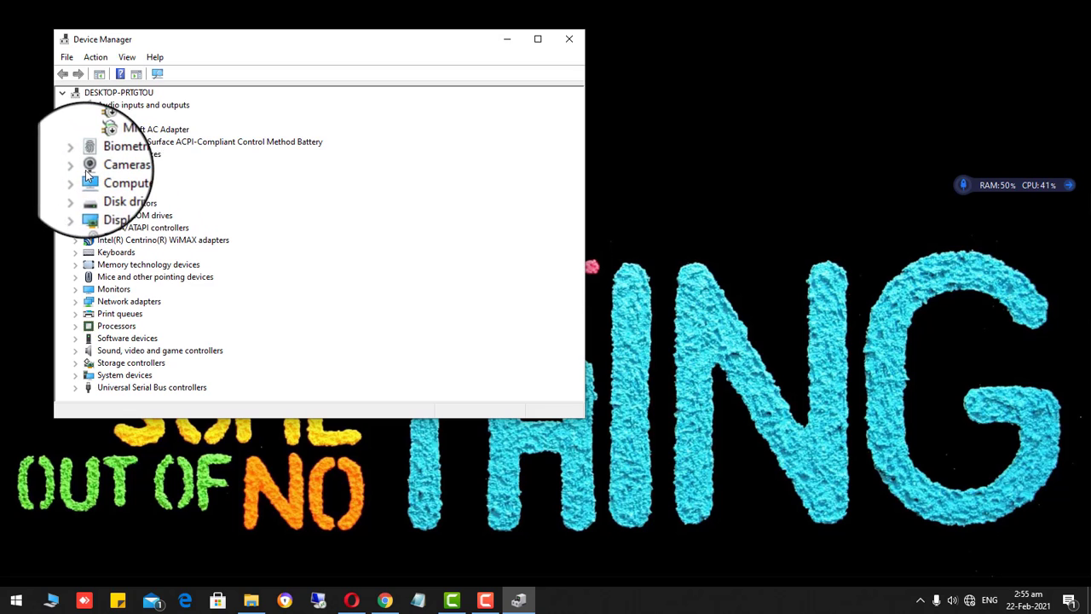
- Enable the Microsoft AC Adapter under the Batteries category
left_click(75, 116)
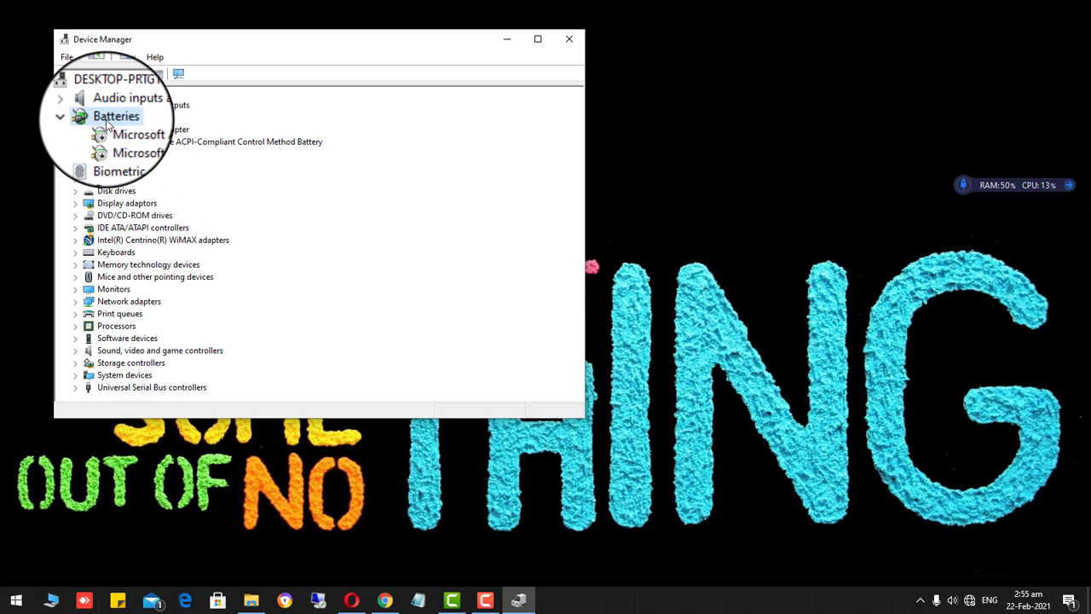
left_click(116, 116)
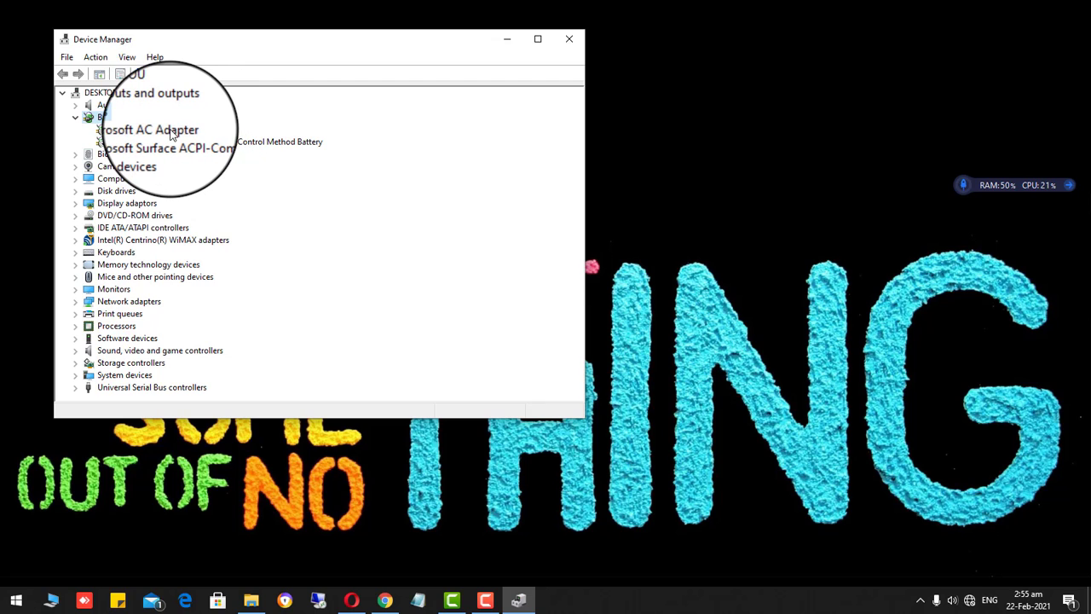
right_click(150, 130)
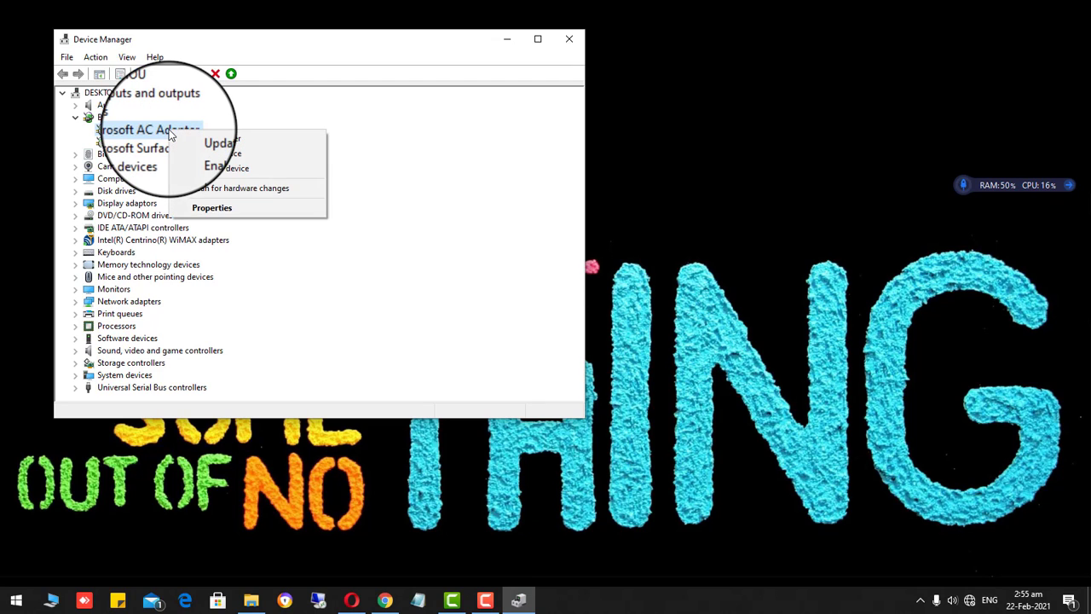
mouse_move(219, 153)
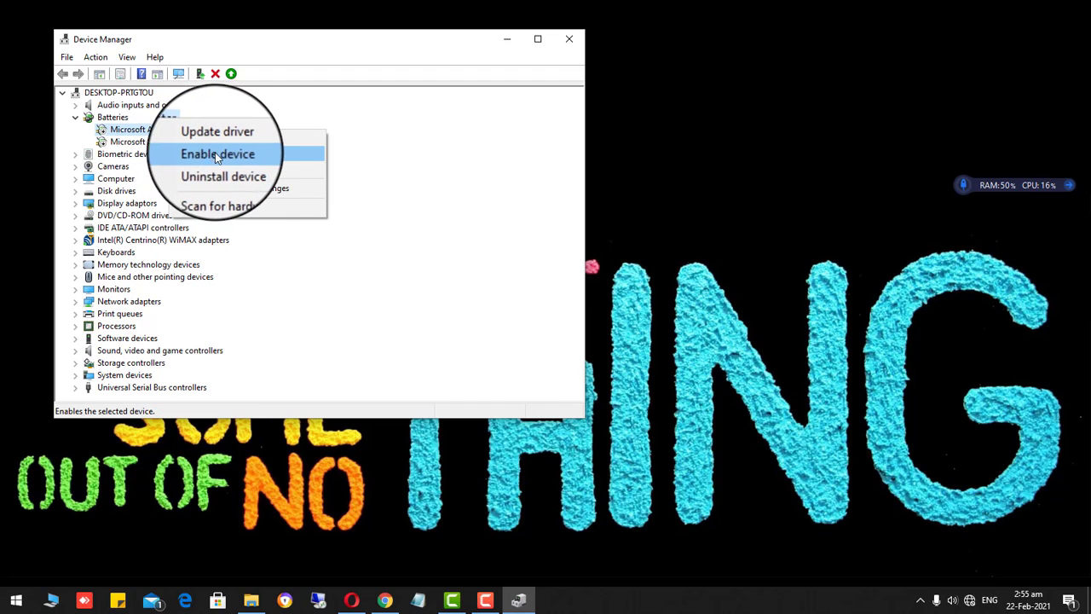
left_click(218, 153)
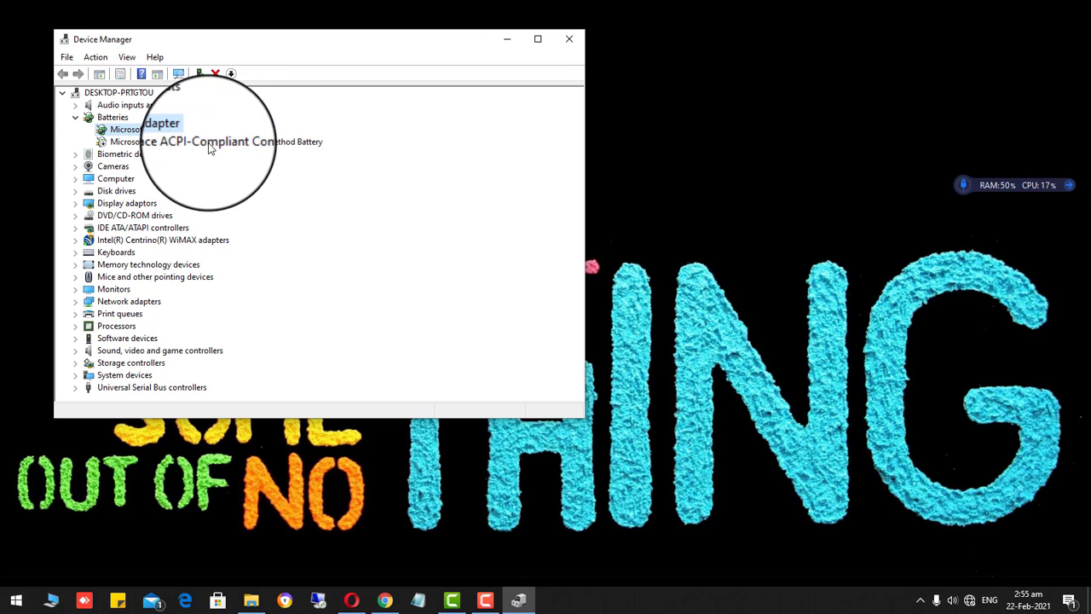
- Enable the Microsoft Surface ACPI-Compliant Control Method Battery
left_click(211, 141)
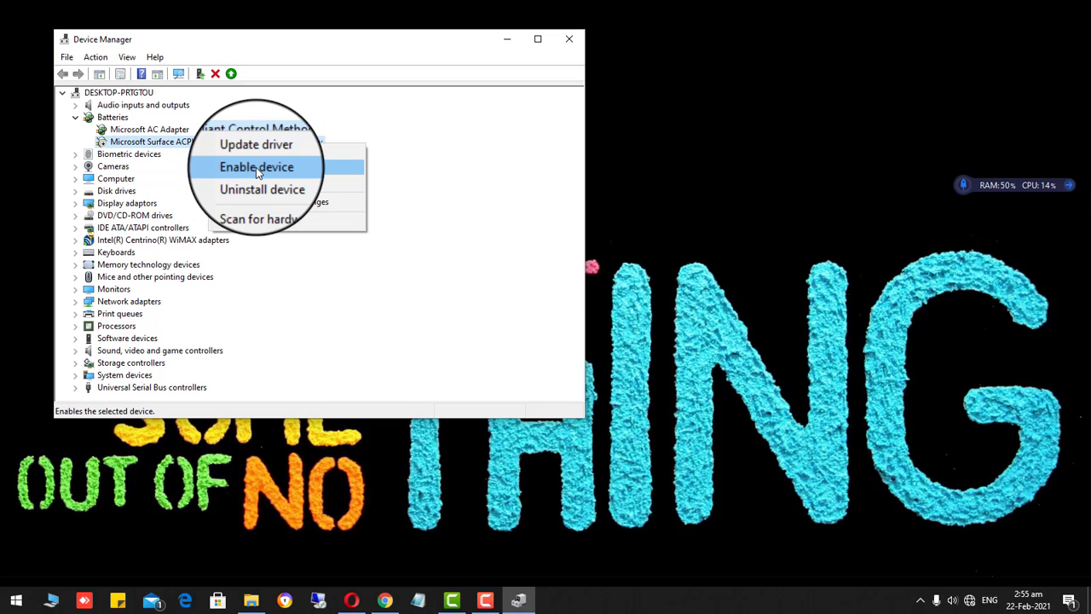
left_click(256, 167)
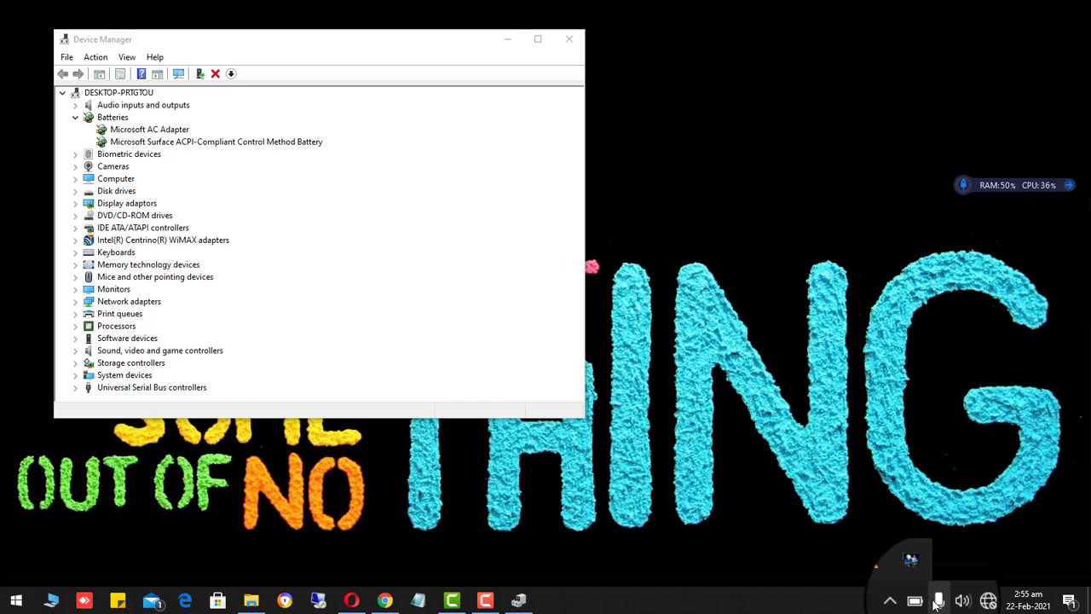
mouse_move(810, 503)
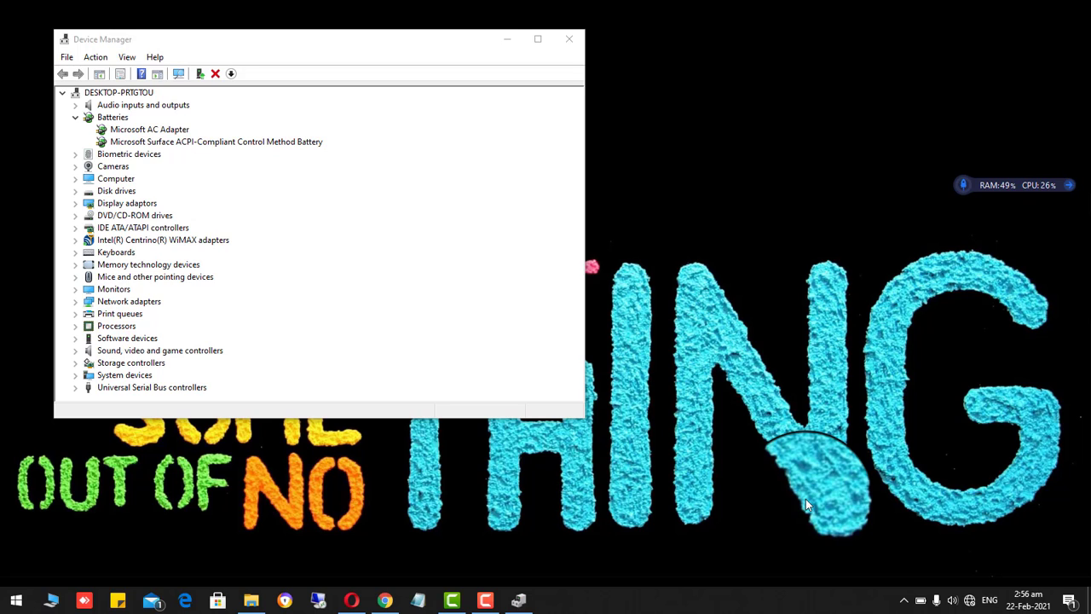
mouse_move(816, 291)
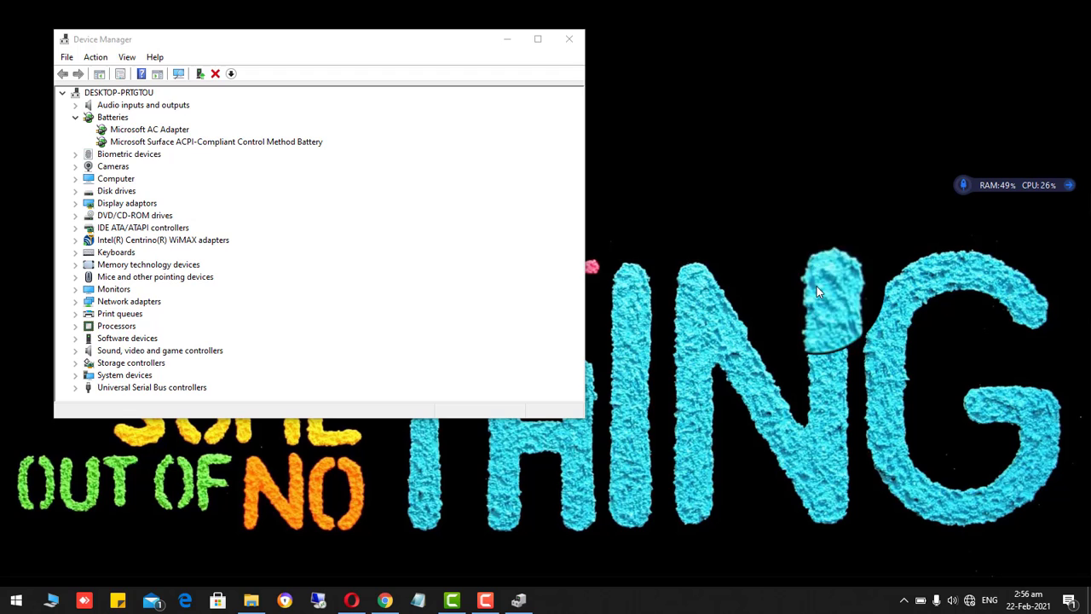